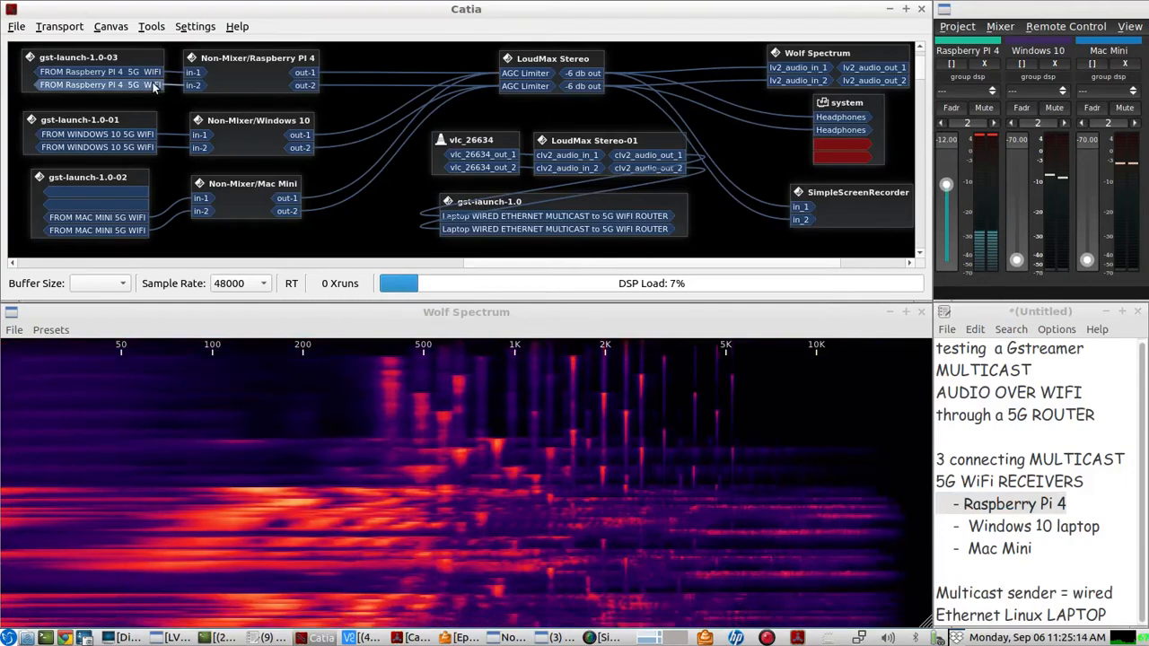
View the Raspberry Pi 4's remote Catia receiver graph over VNC, then return to the local graph.
click(350, 637)
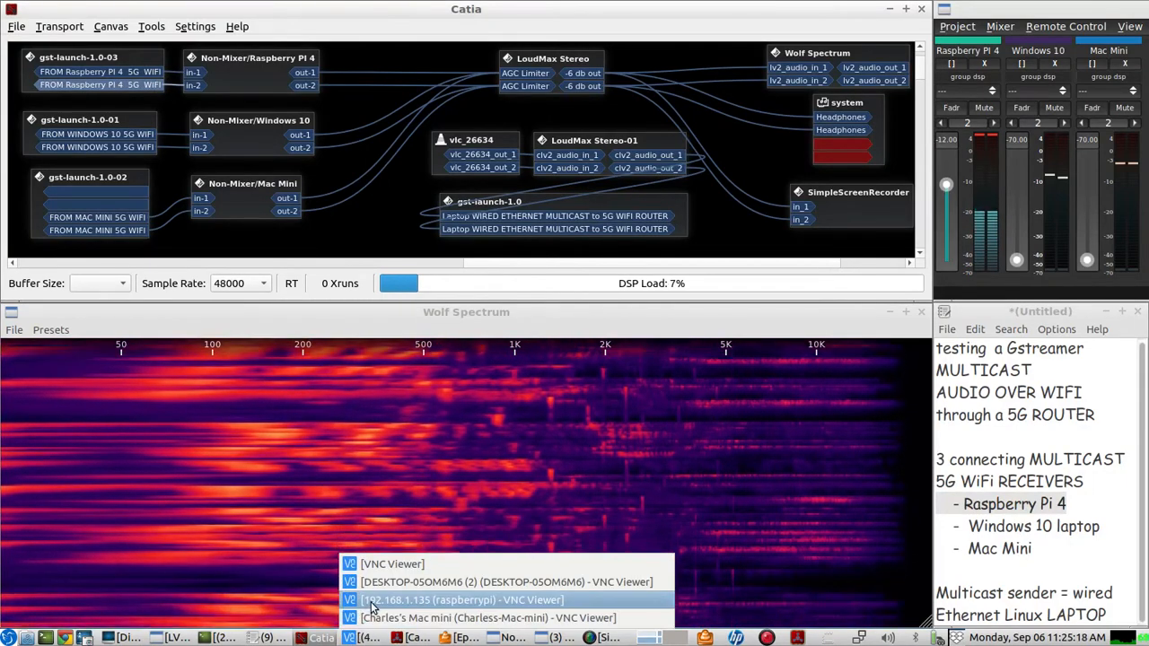
click(460, 599)
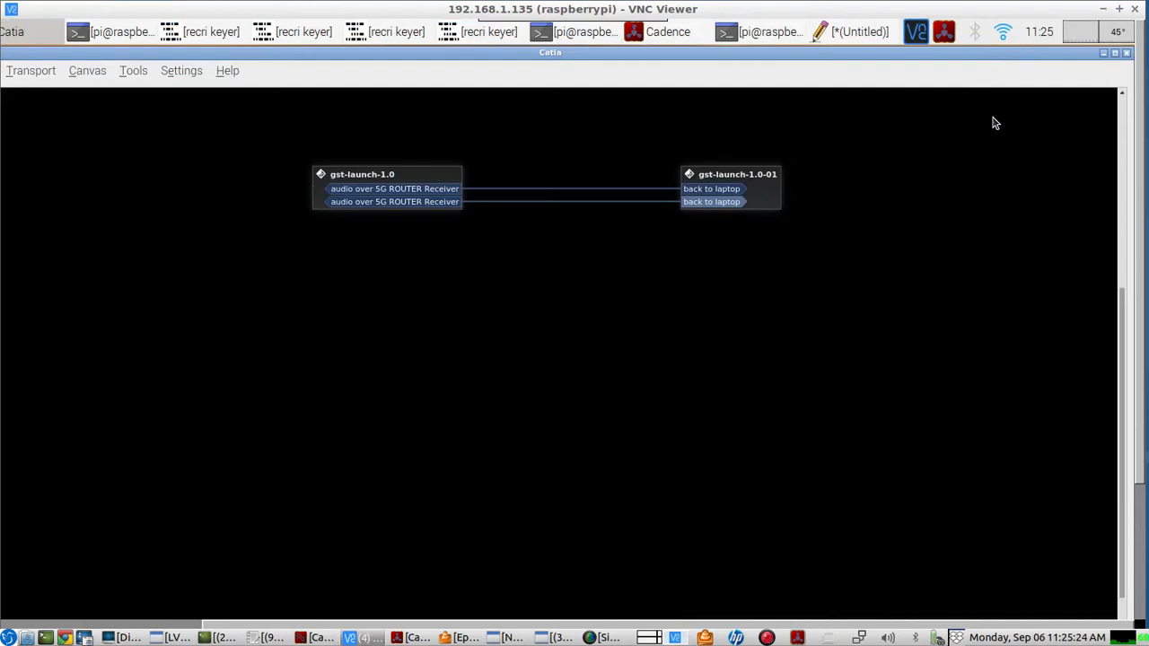
click(361, 637)
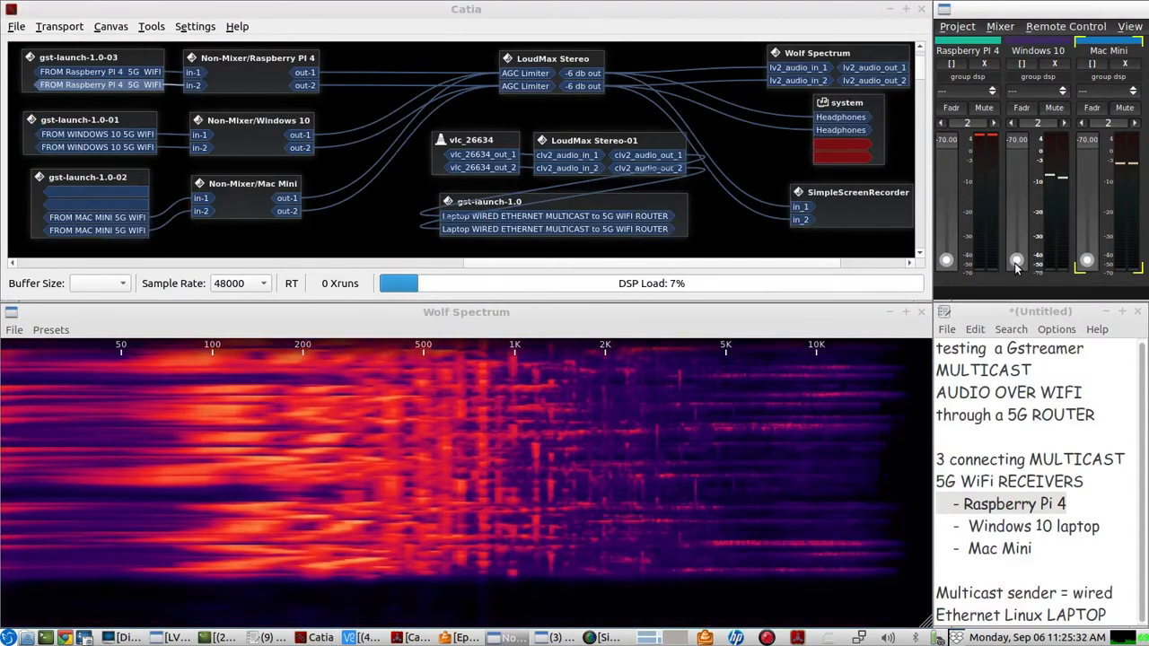
Raise the Windows 10 receiver's Non-Mixer fader to -8 dB and bring up that laptop's remote session.
drag(1016, 260, 1016, 178)
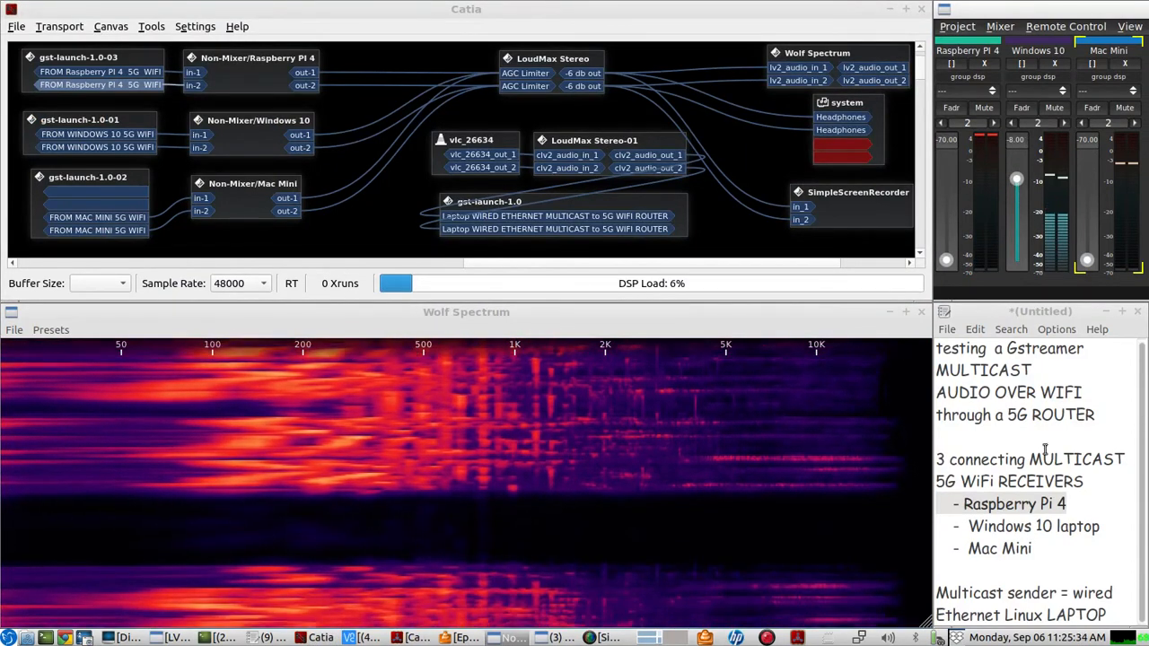
double_click(1033, 526)
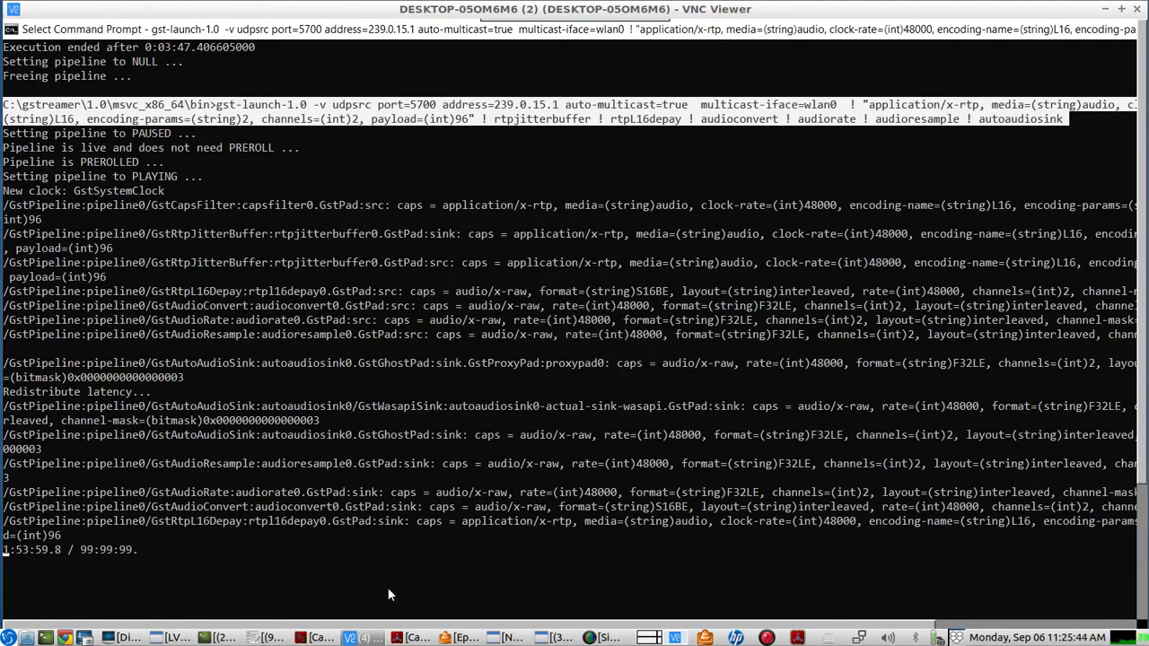
mouse_move(826, 102)
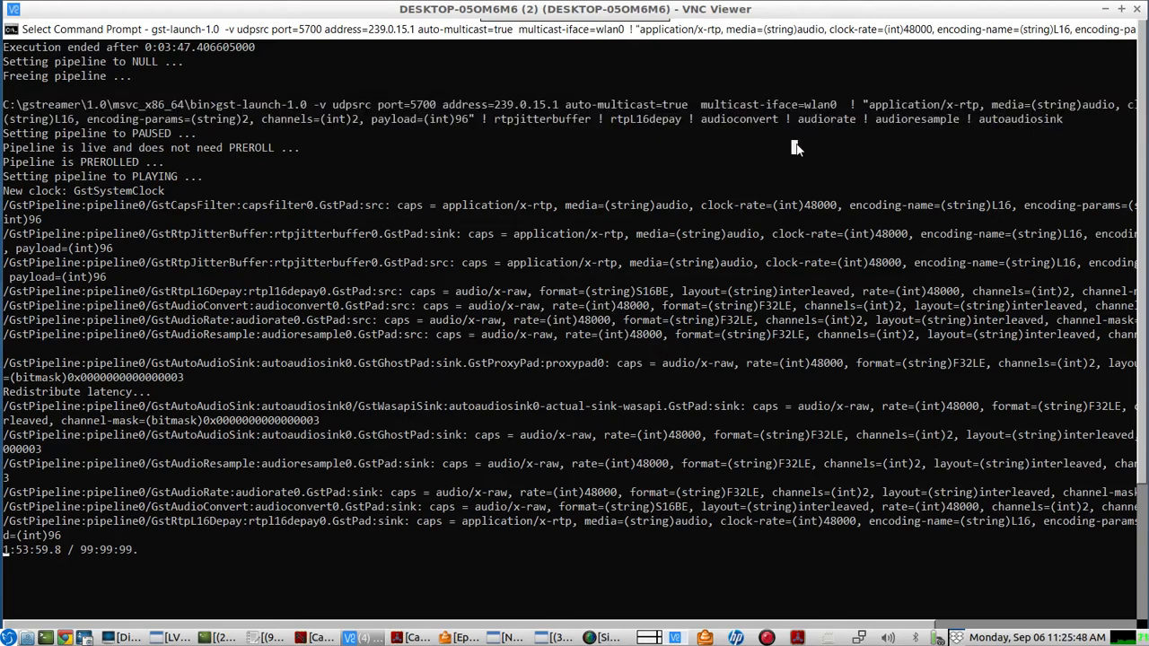
Highlight wlan0 in the Windows gst-launch receive command, then return to the laptop's audio graph.
double_click(770, 105)
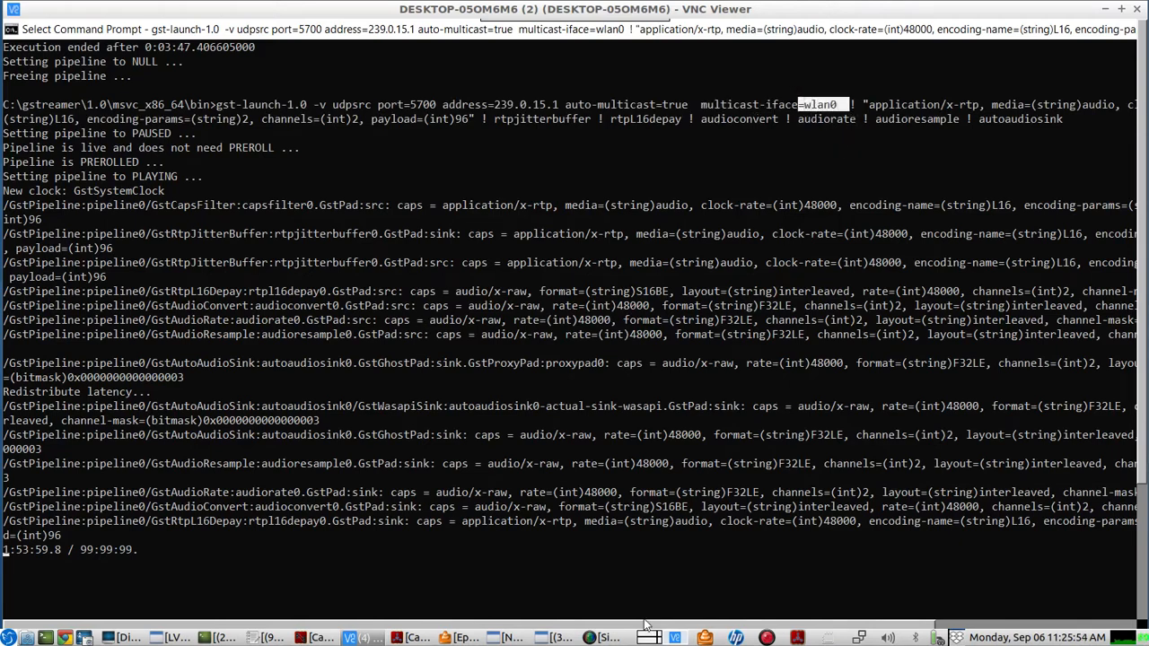
click(349, 638)
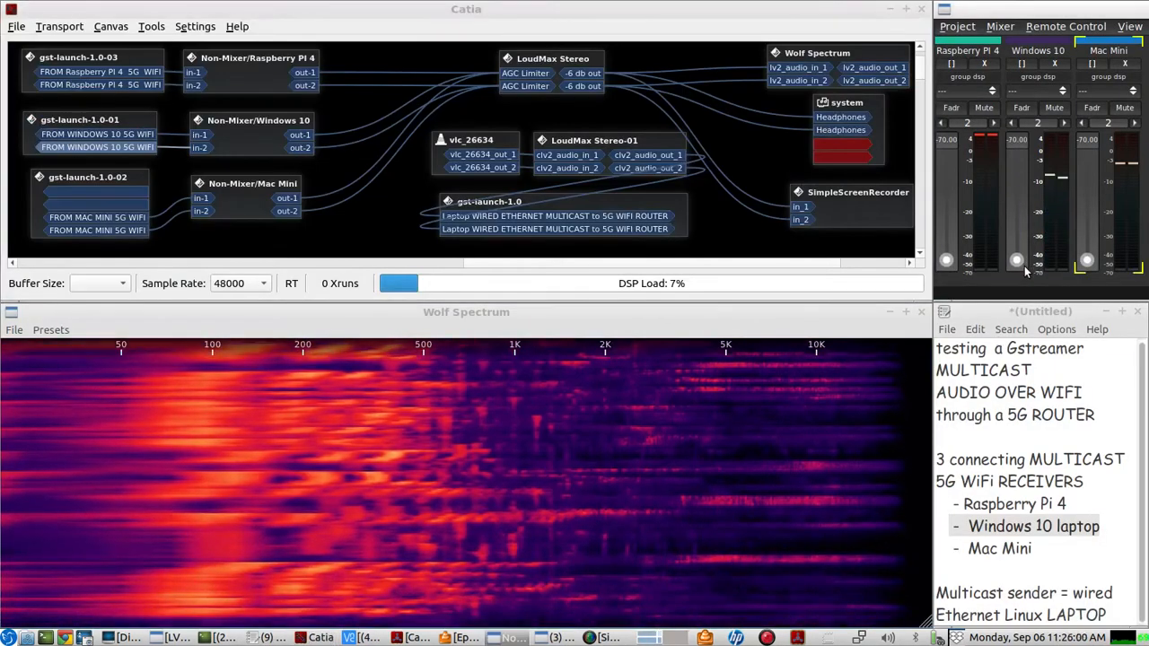
Raise the Mac Mini receiver's Non-Mixer fader to -11 dB and switch to an empty desktop.
drag(1087, 260, 1086, 188)
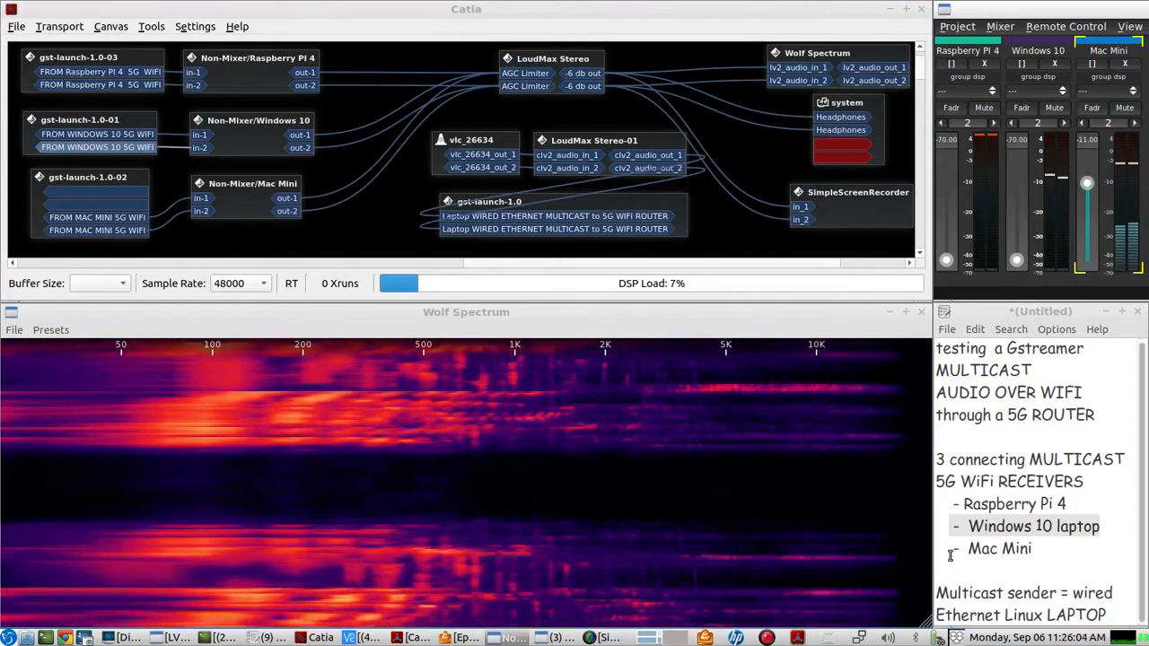
double_click(999, 549)
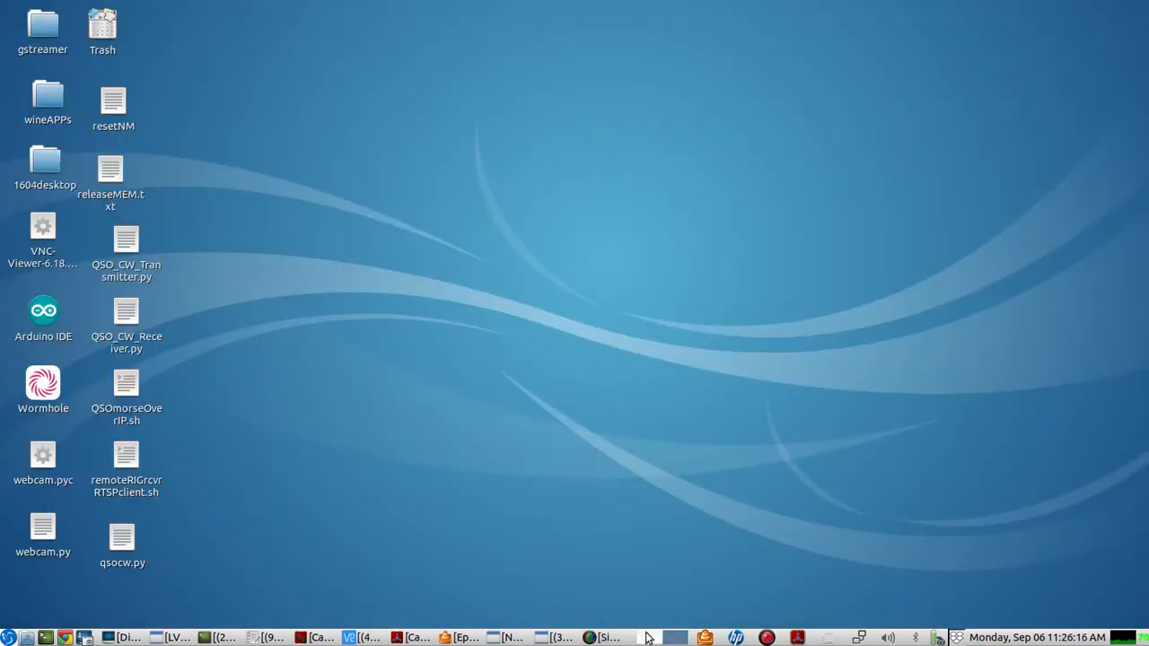
Show the terminal running the gst-launch-1.0 jackaudiosrc sender to 239.0.15.1 port 5700.
click(321, 637)
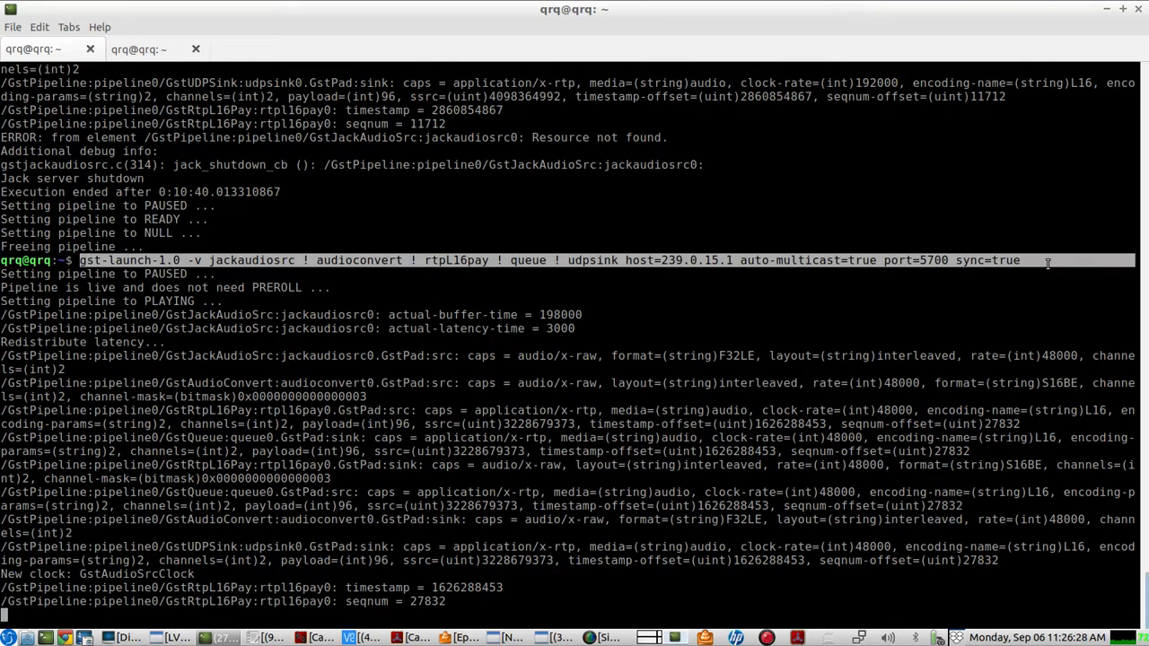
mouse_move(1035, 297)
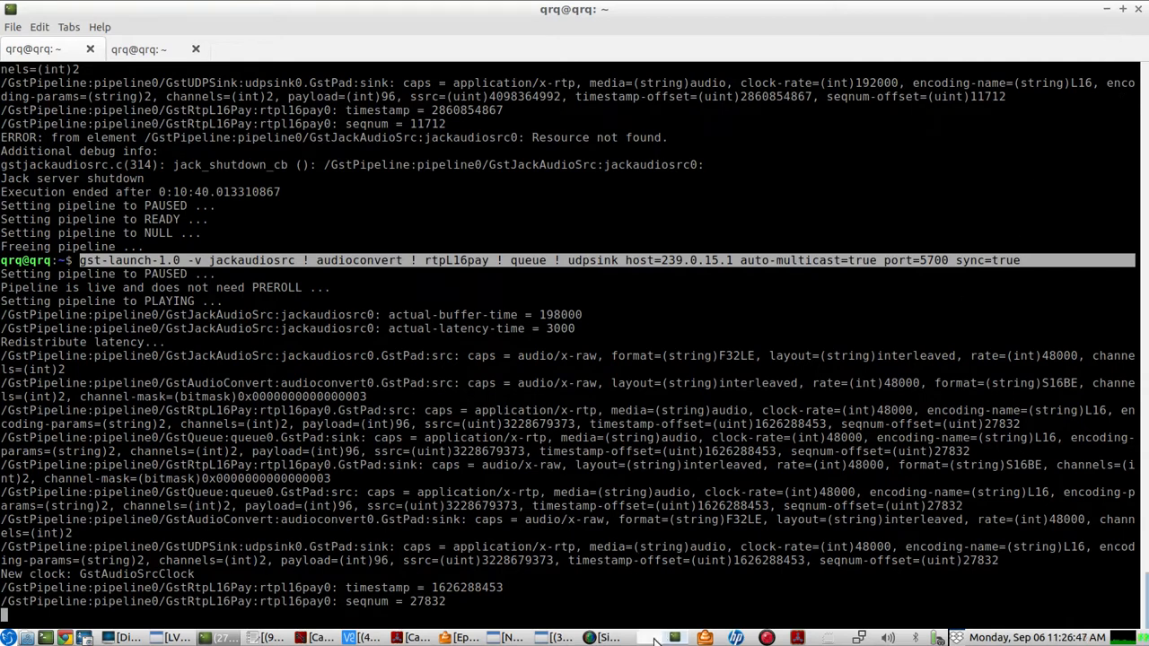
mouse_move(655, 637)
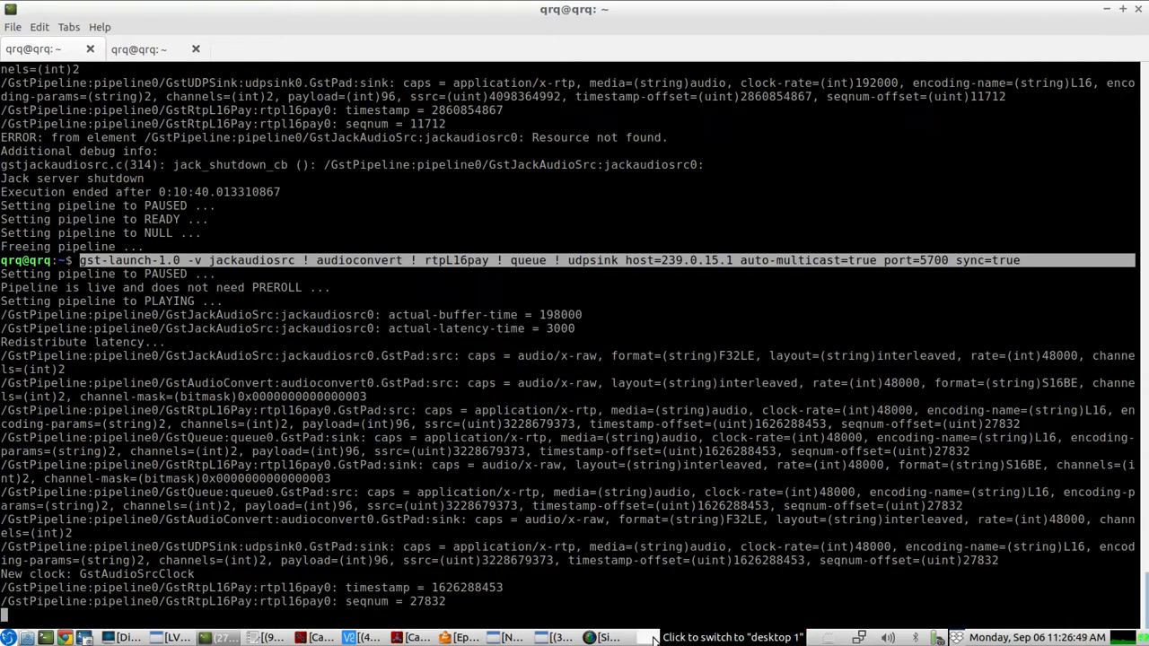
Return to the Catia desktop with all three receivers and bring up SimpleScreenRecorder's controls.
click(319, 638)
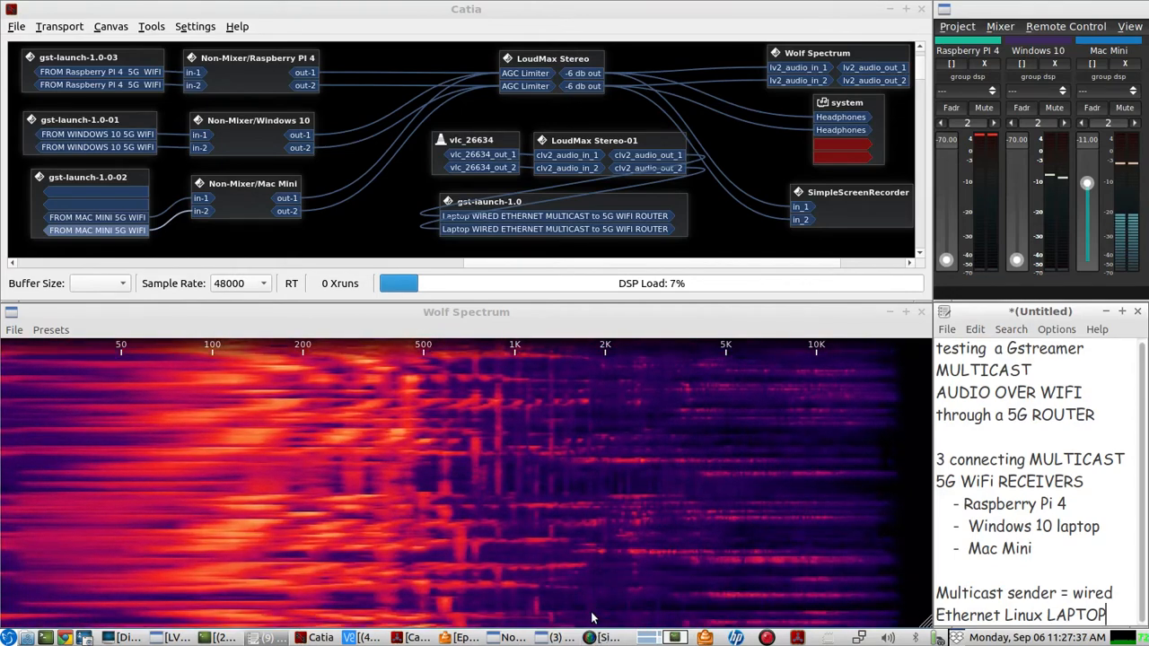
click(597, 638)
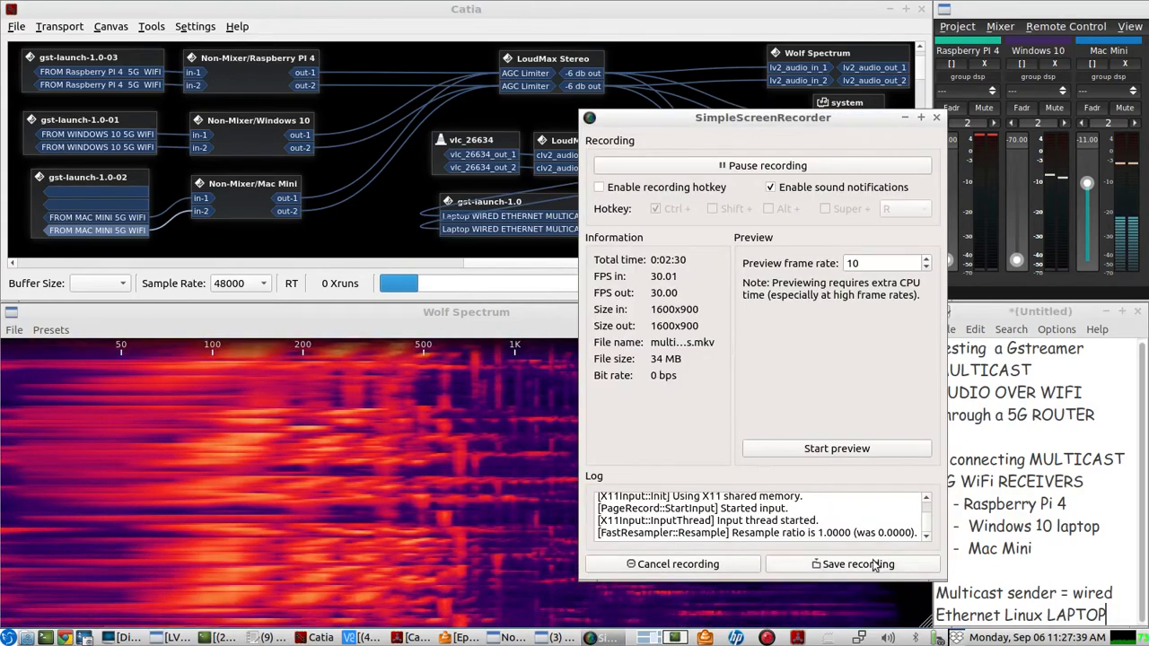